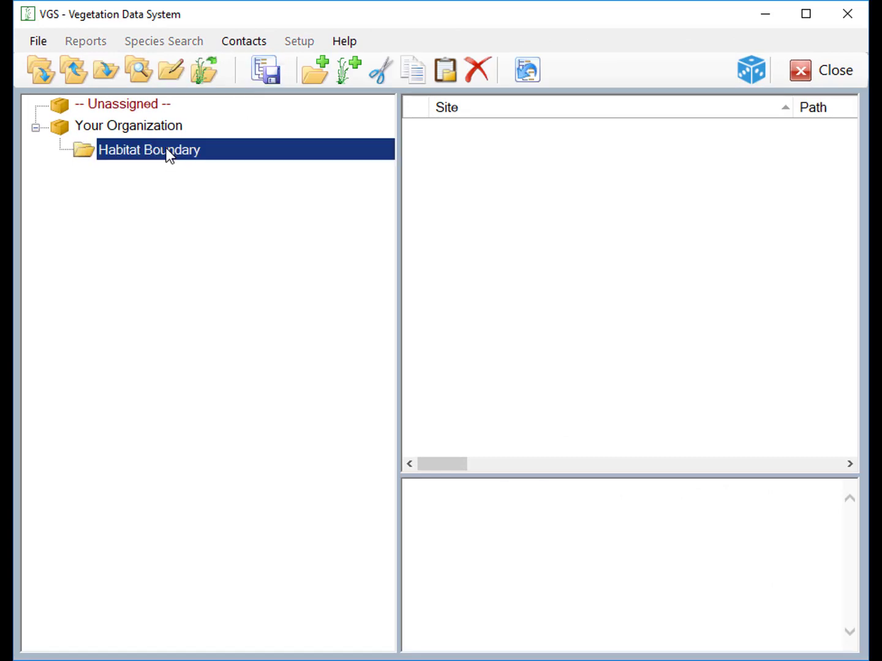
mouse_move(347, 70)
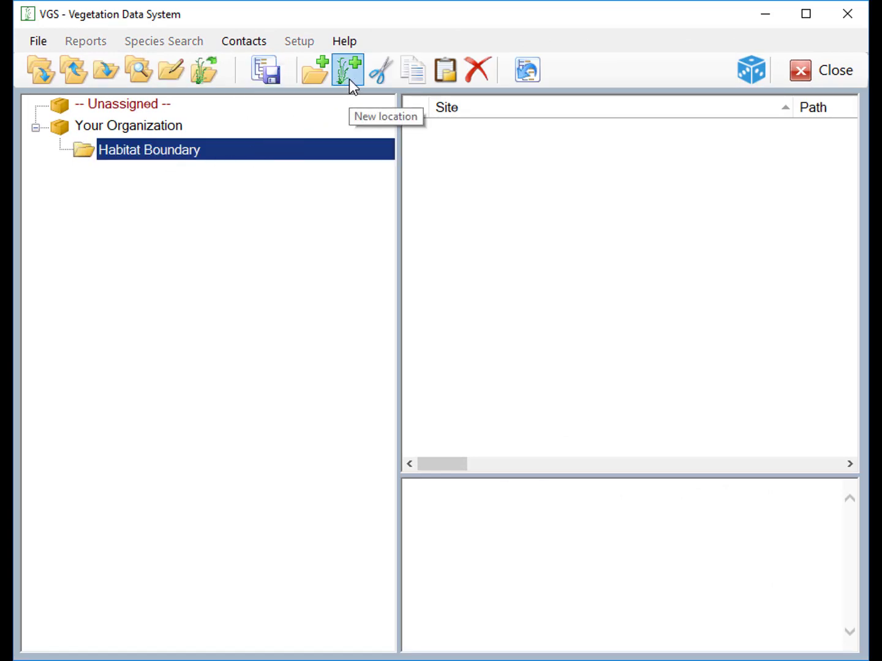
- Create the site 'Burro Pasture Key Area 1' under Habitat Boundary and save it
click(345, 69)
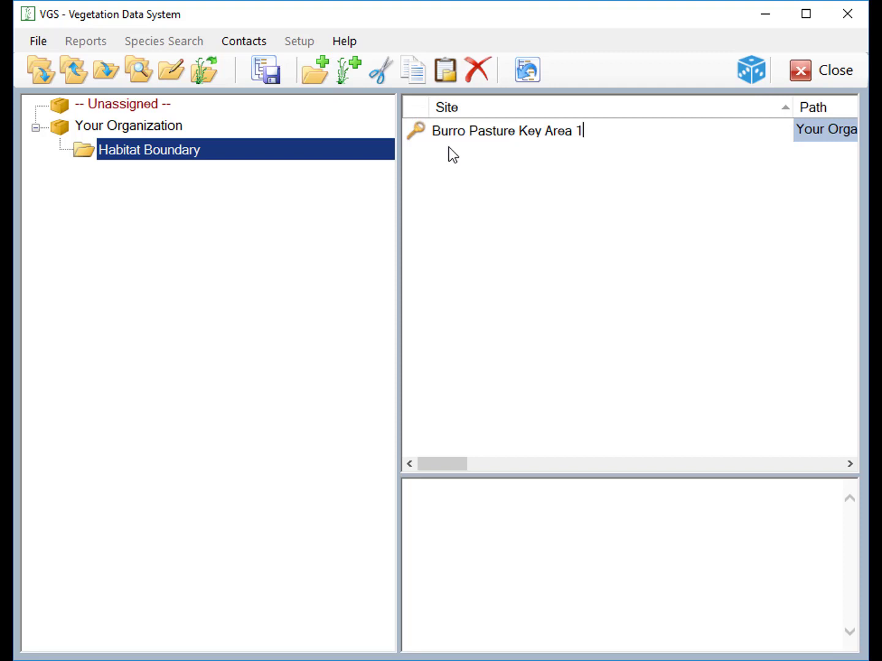
click(265, 69)
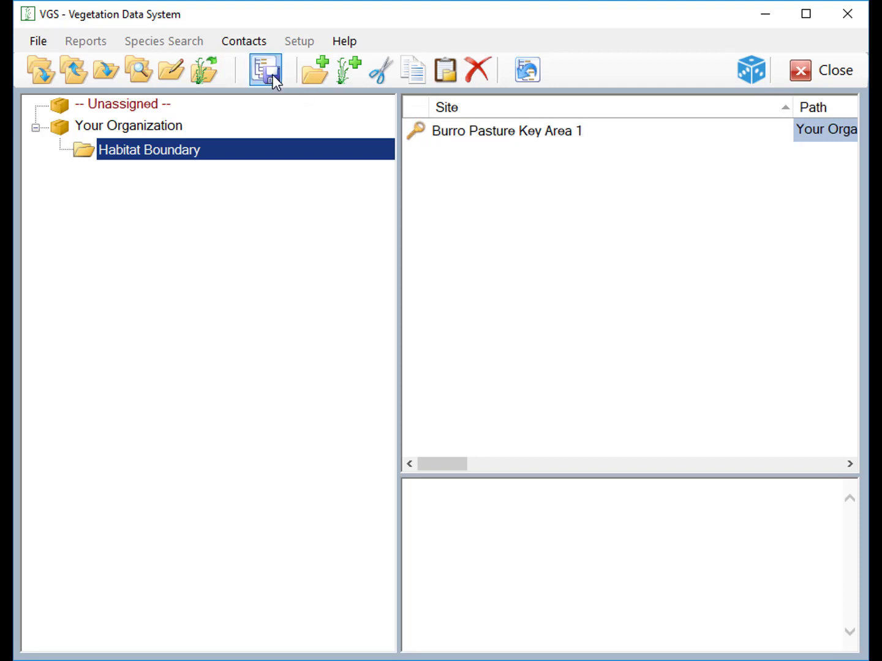
click(506, 130)
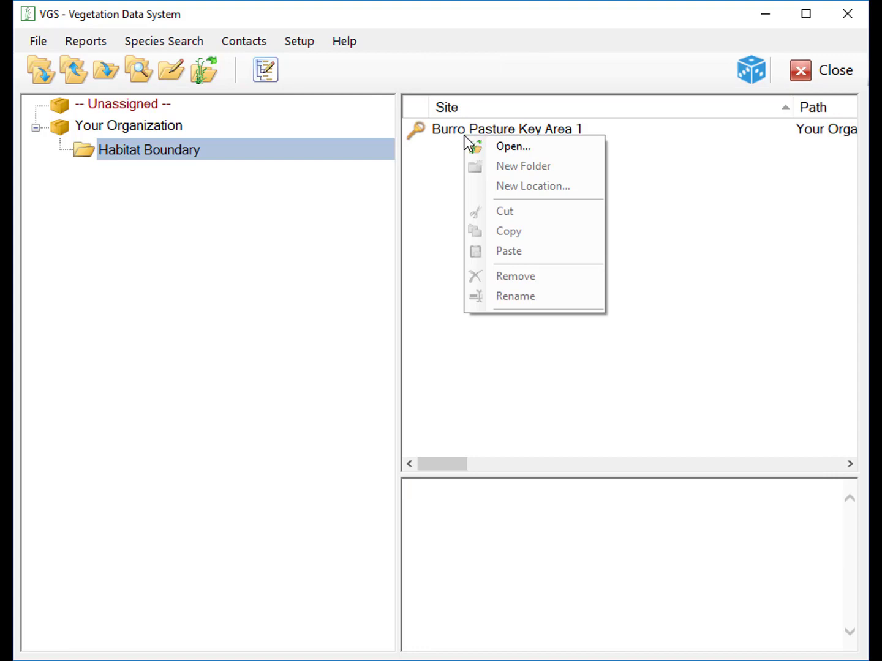
- Review the site record's type Key Area and keep its status Active
click(517, 146)
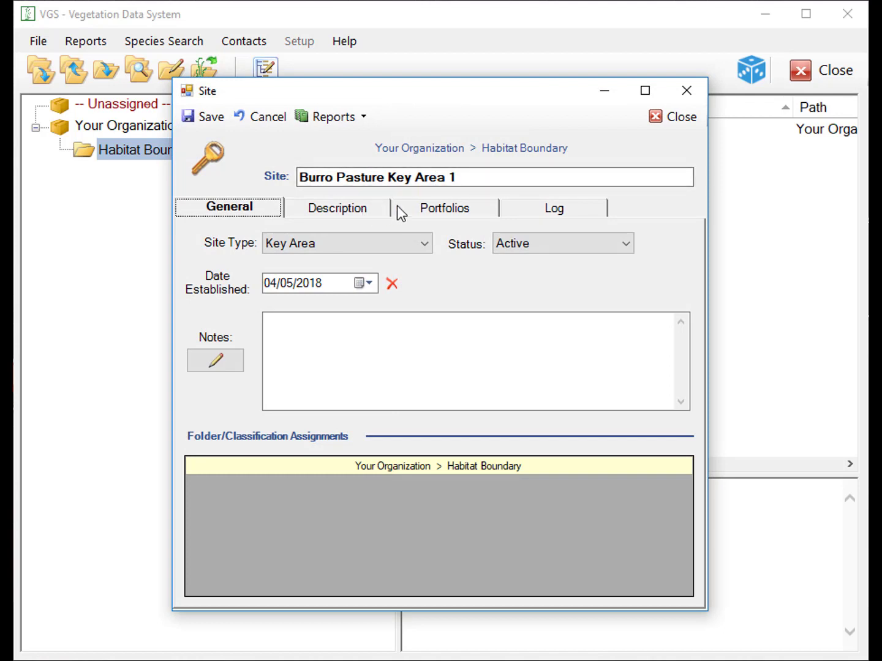
mouse_move(524, 213)
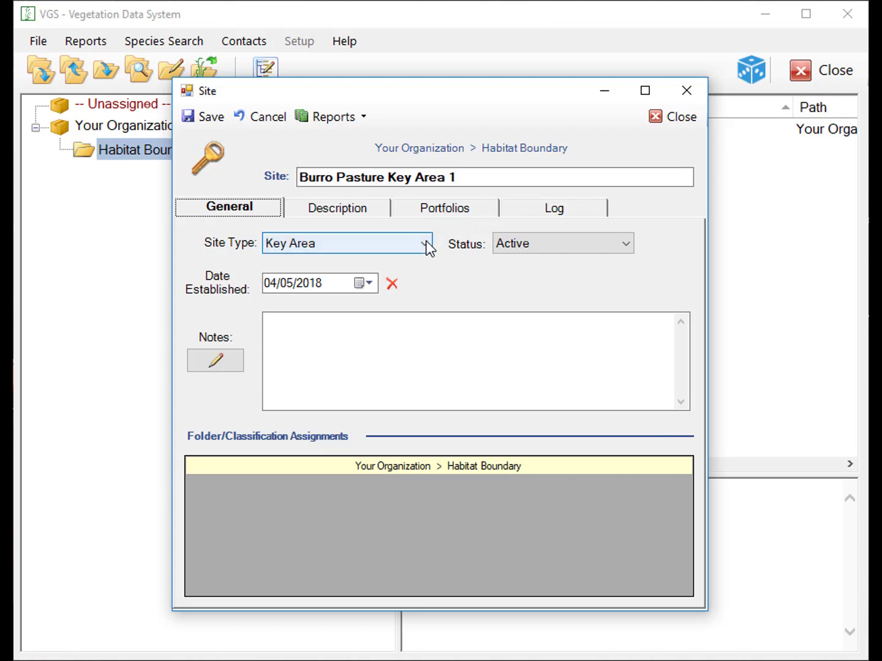
click(423, 242)
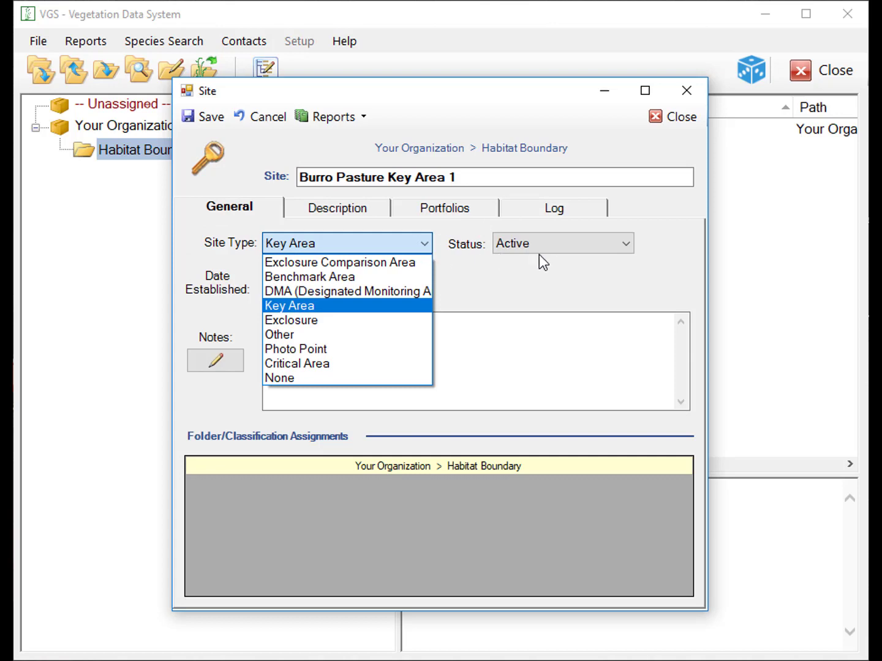
click(625, 243)
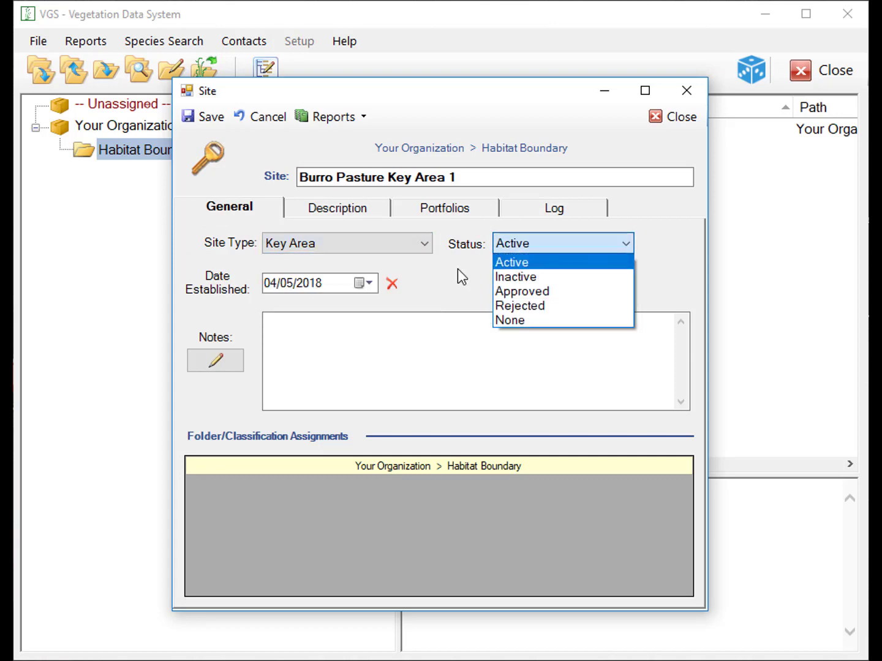
click(512, 262)
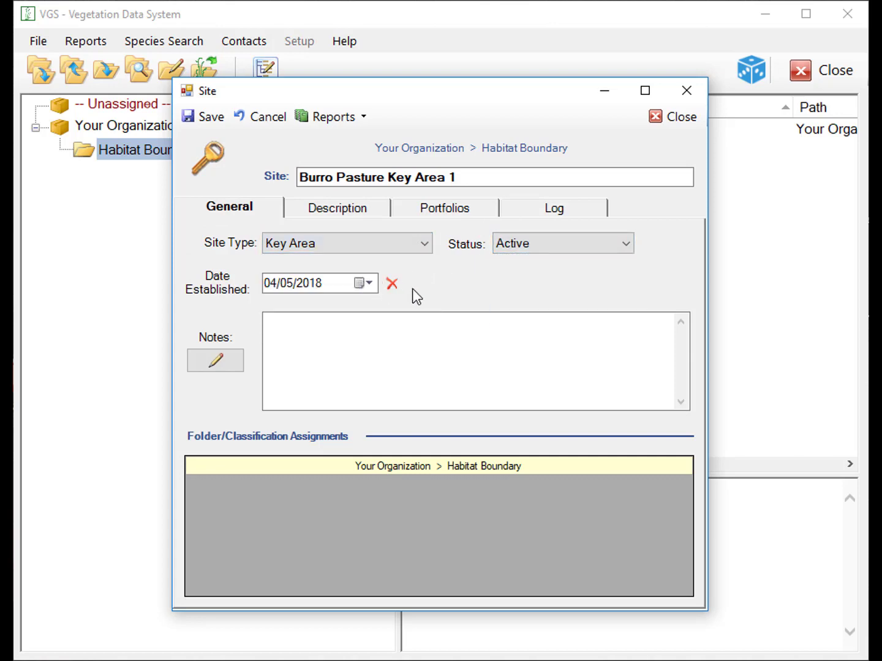
mouse_move(389, 291)
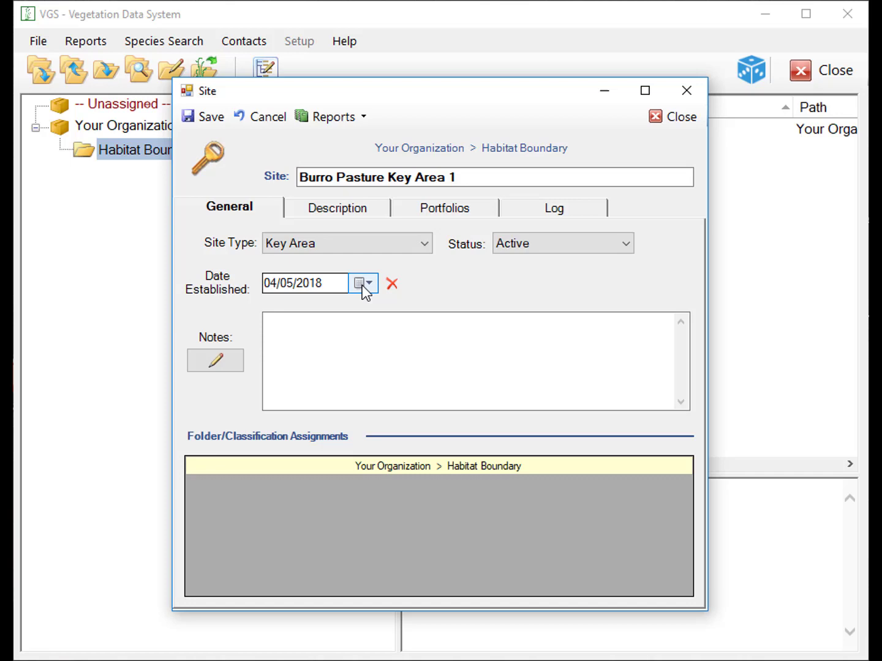
- Set Date Established to 04/05/1974 and note 'Transect bearing 123'
click(362, 284)
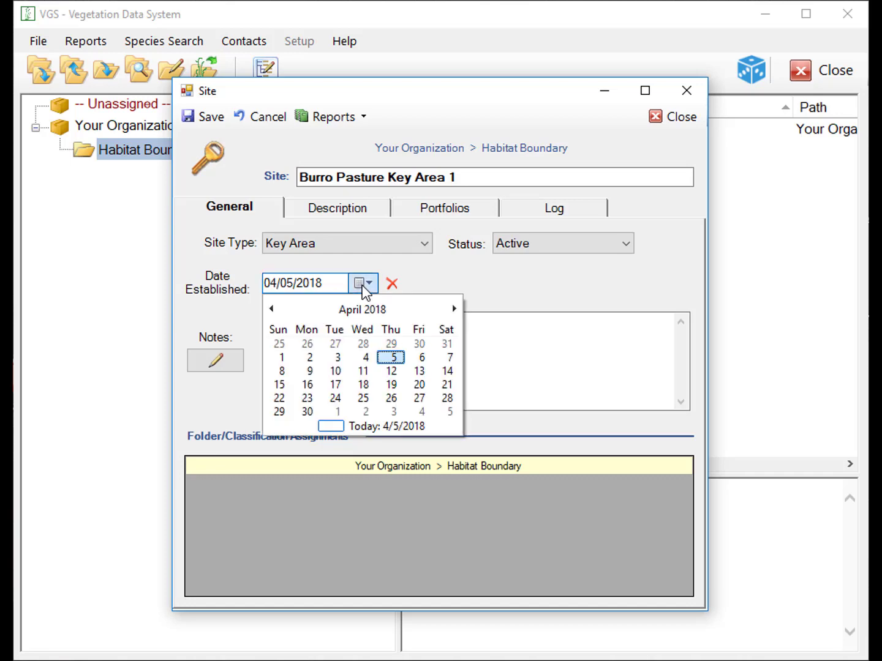
mouse_move(358, 287)
text(974)
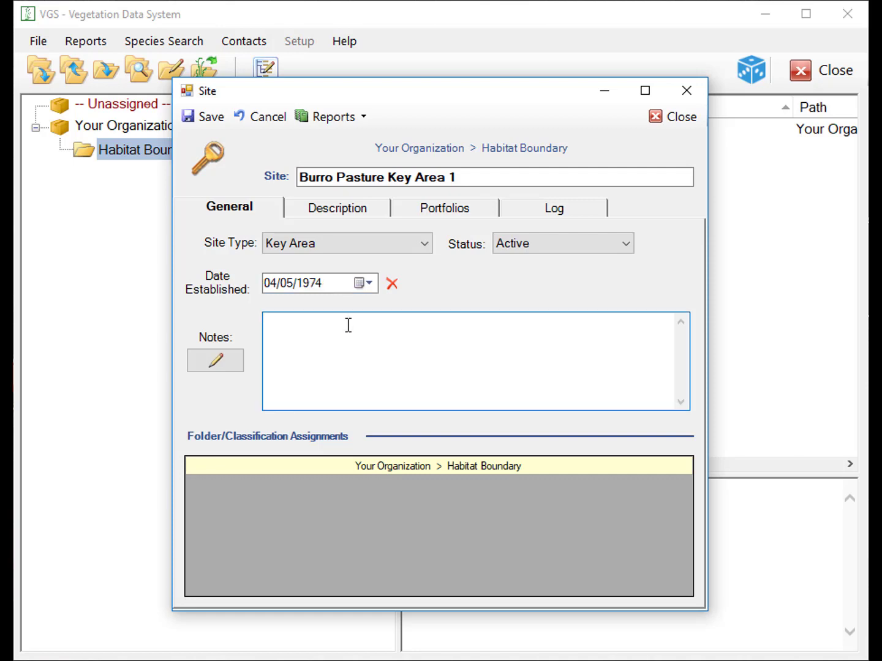
text(Transect b)
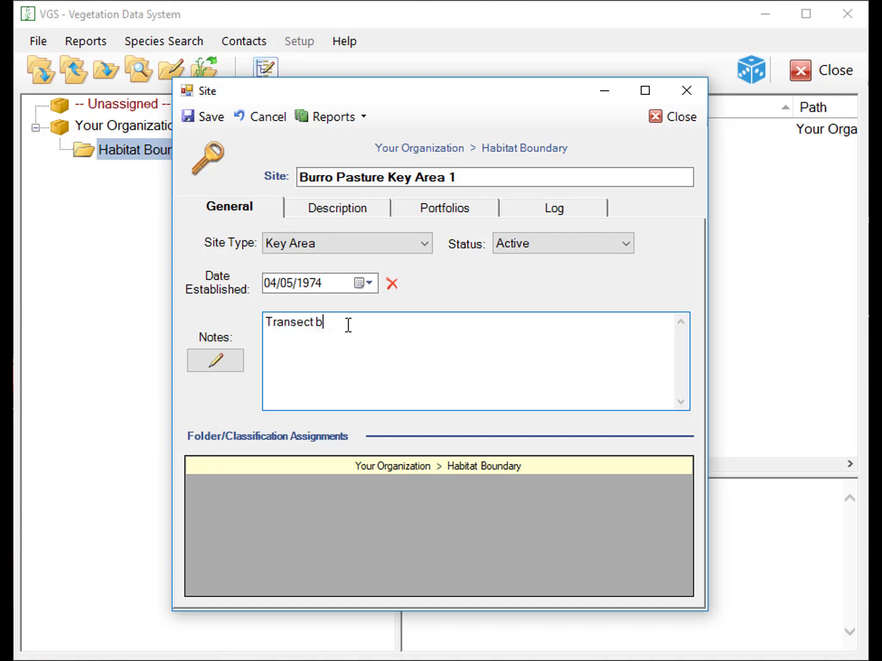
text(earing 123 degrees.)
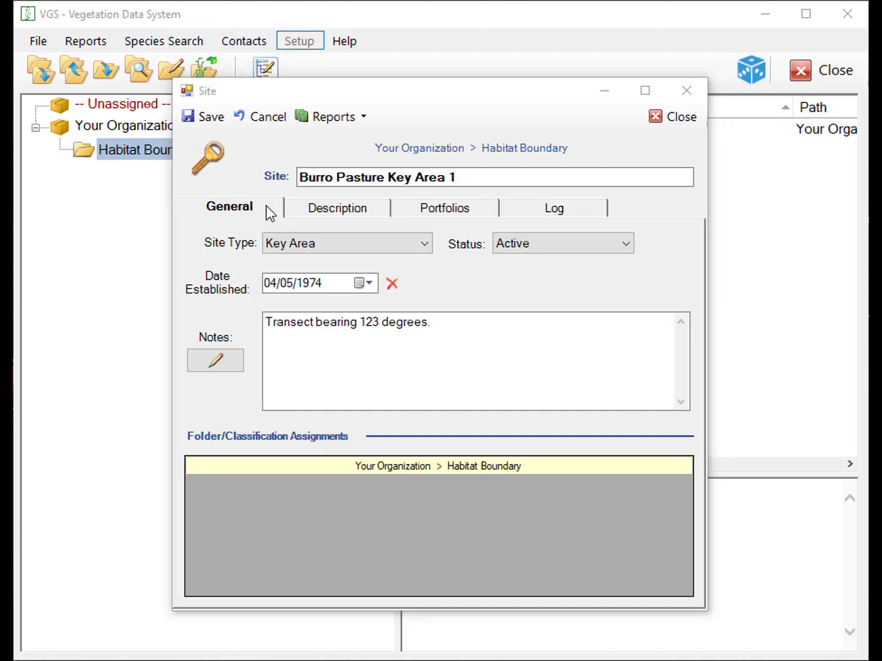
click(338, 208)
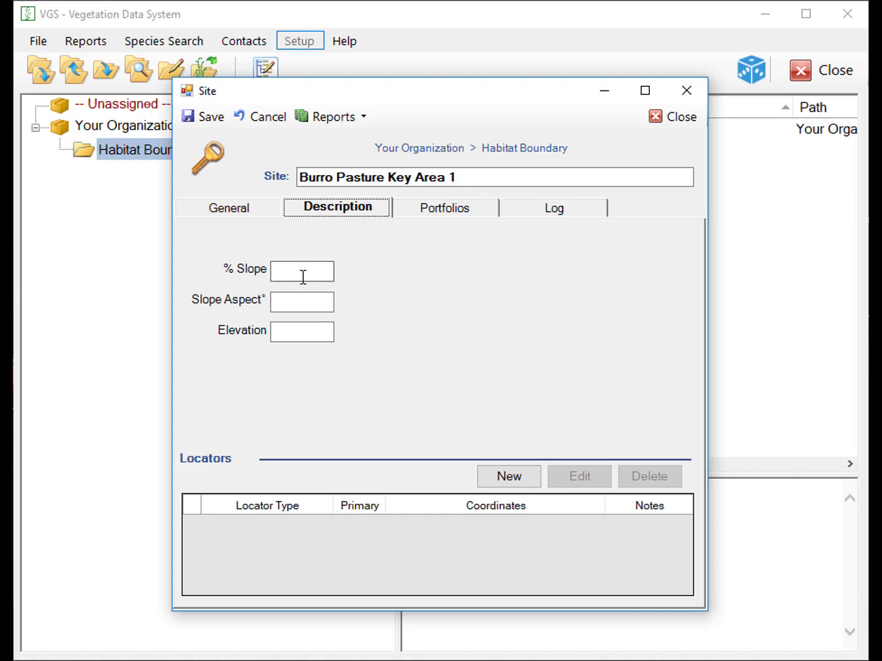
- Record 10% slope, slope aspect 12 and elevation 655 on the Description details
text(10)
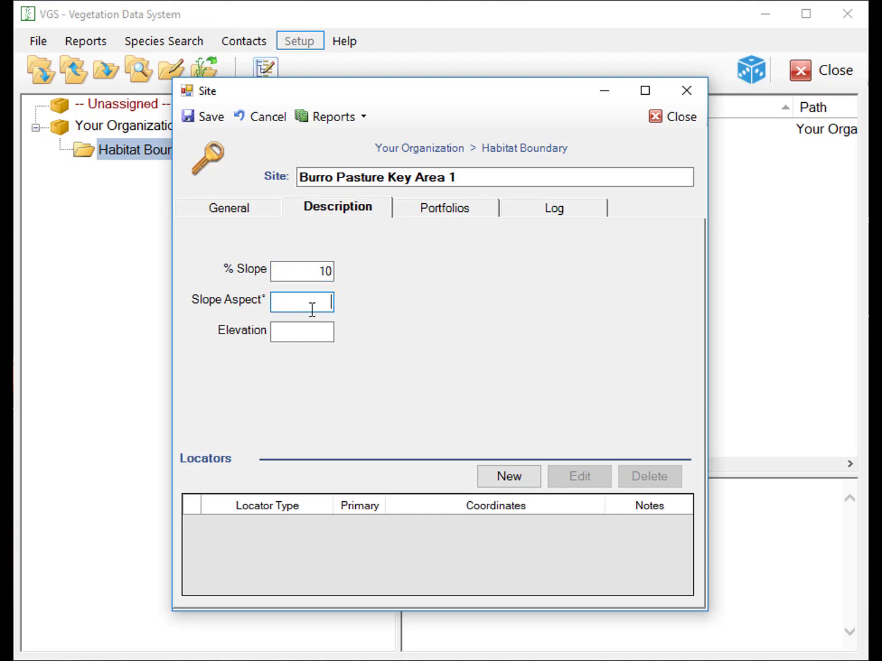
text(12)
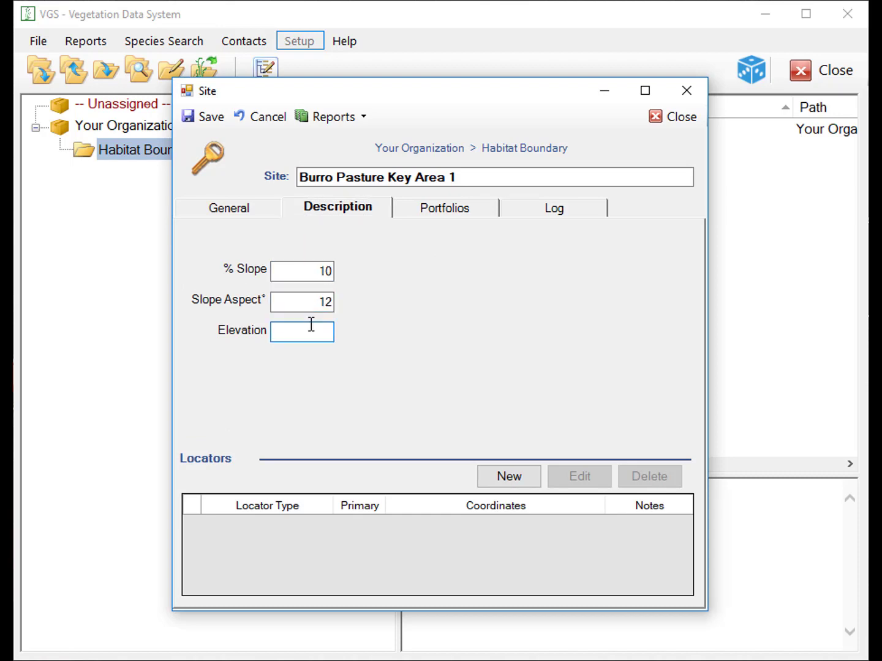
text(655)
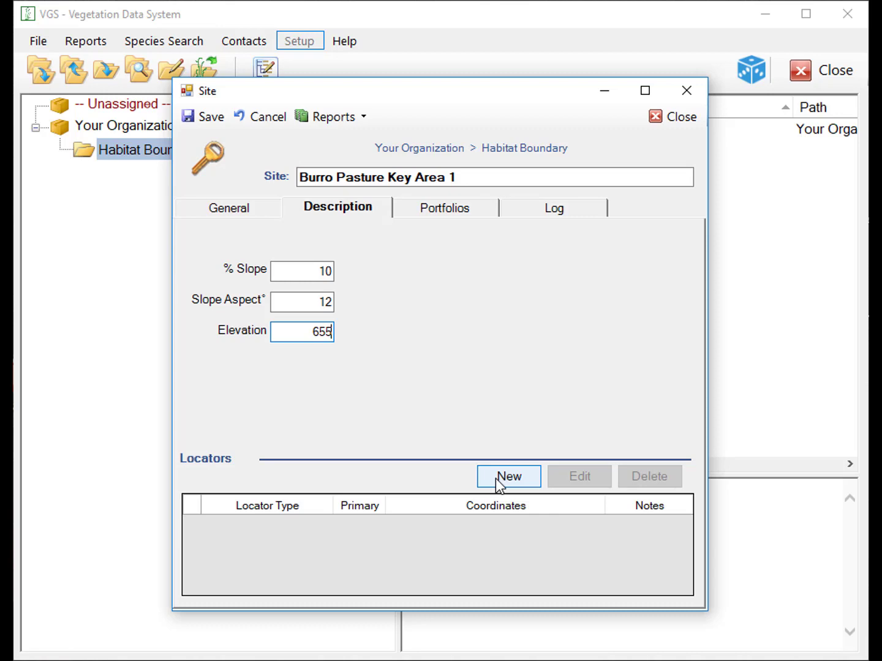
- Add a new primary locator of type Photo plot
click(508, 476)
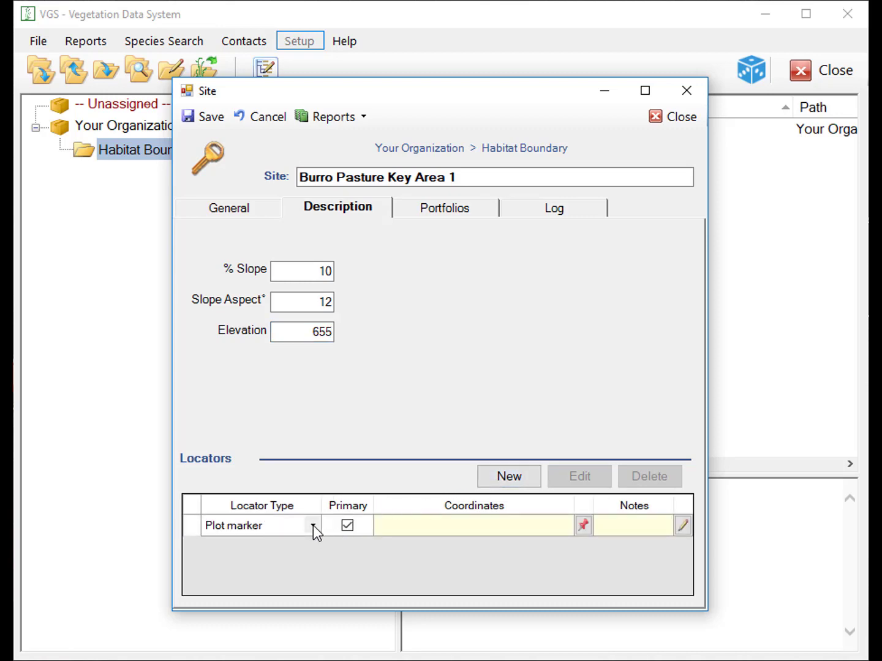
click(312, 526)
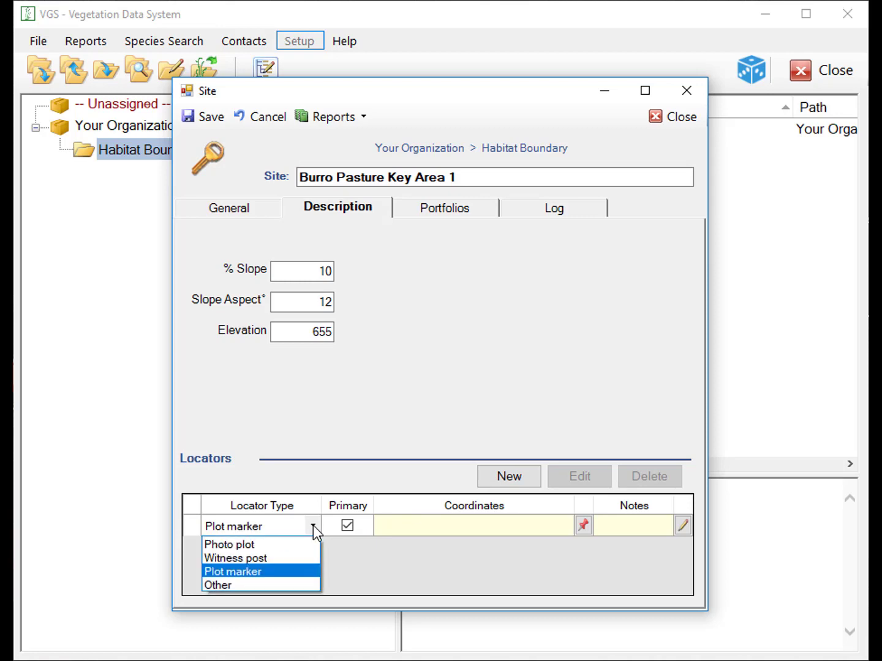
click(229, 544)
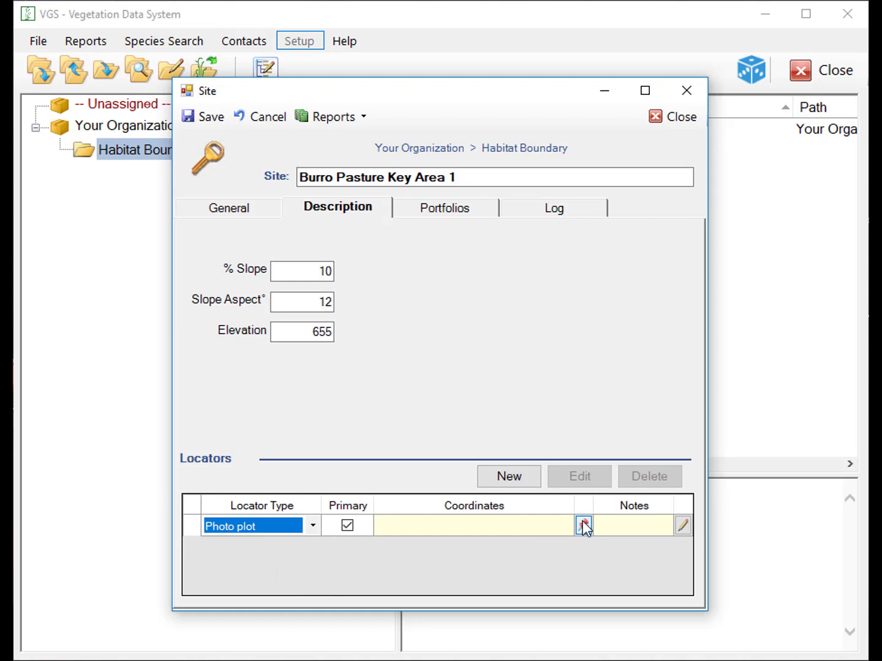
- Acquire the GPS position and accept UTM zone 12 coordinates 12345E, 123456N for the locator
click(583, 526)
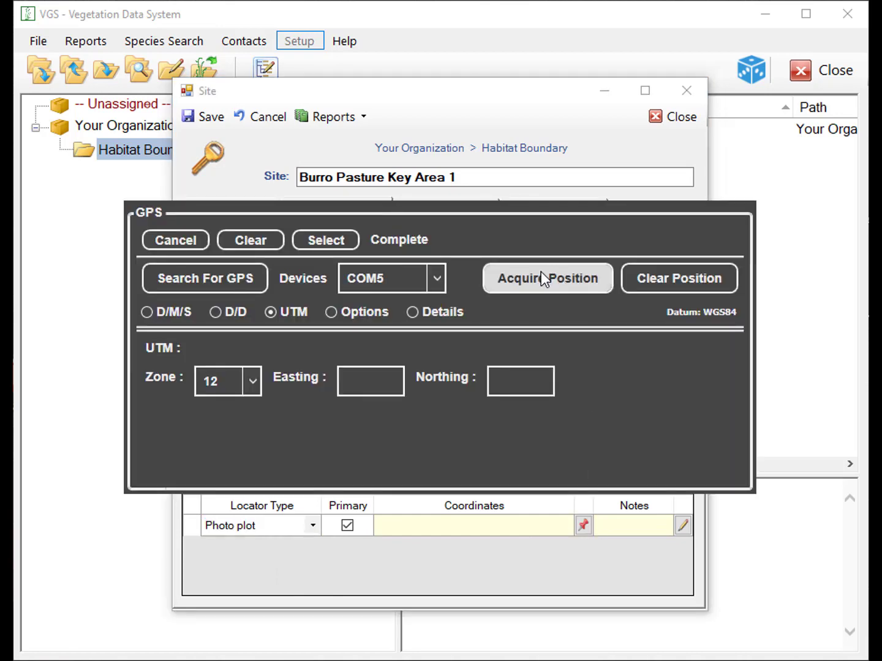
mouse_move(533, 288)
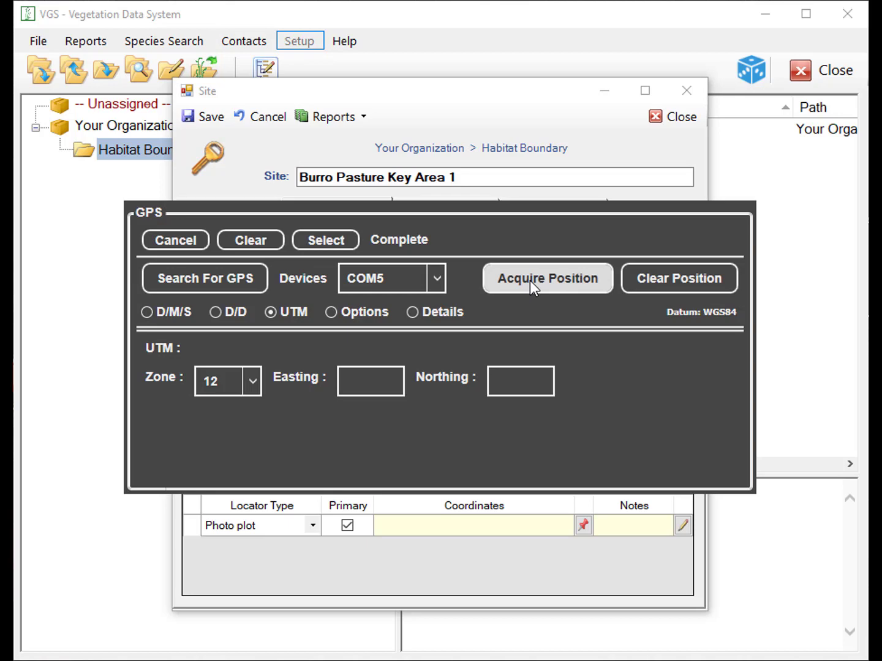
click(548, 278)
text(12)
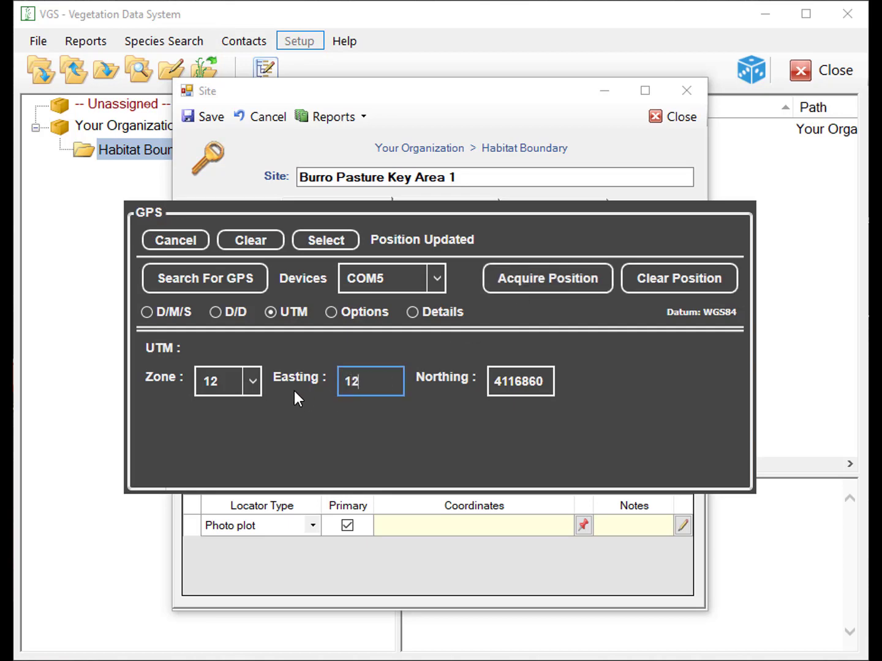
click(520, 381)
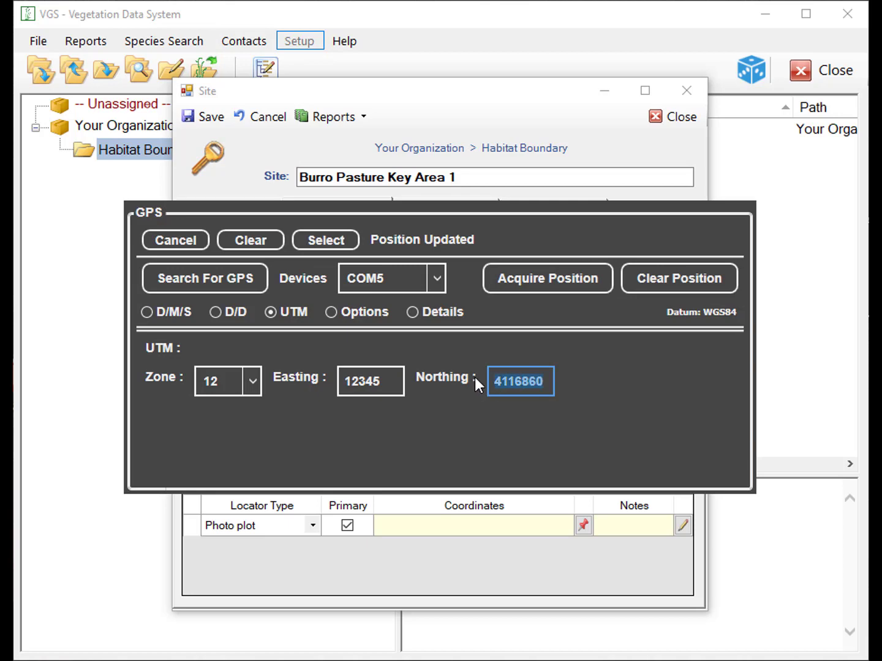
text(123456)
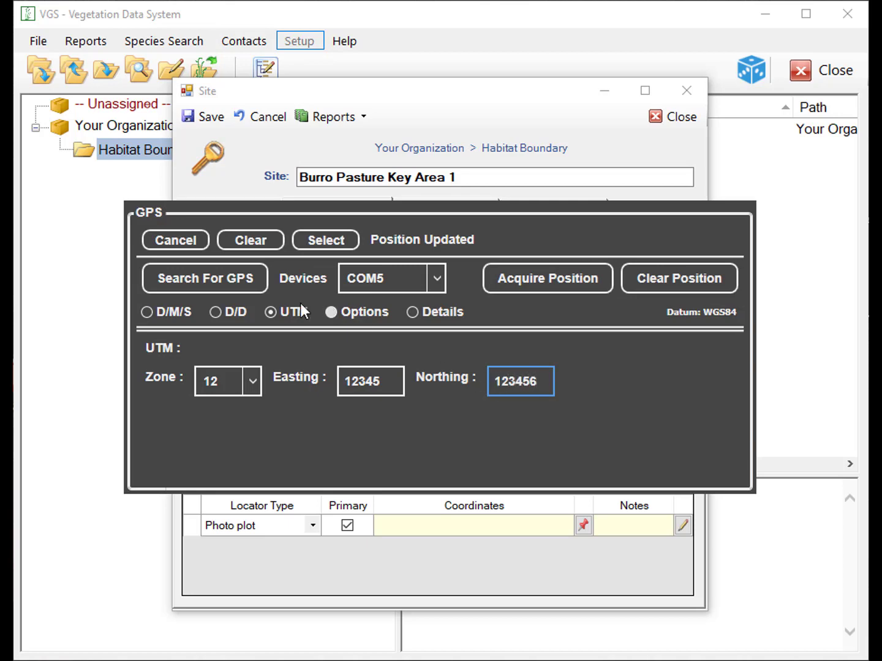
click(216, 311)
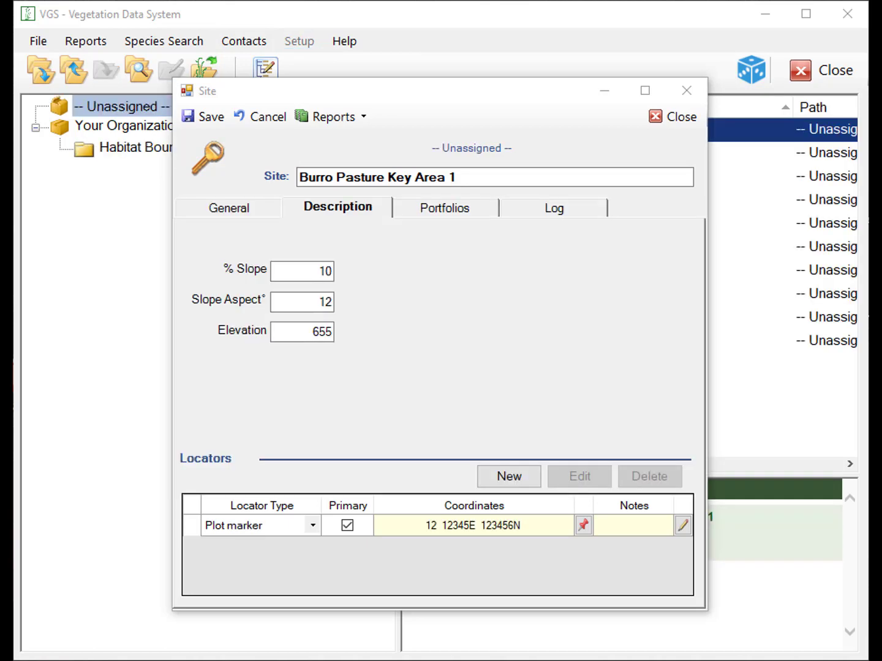
- View the site's Repeat Photography portfolio images in the image viewer
click(445, 208)
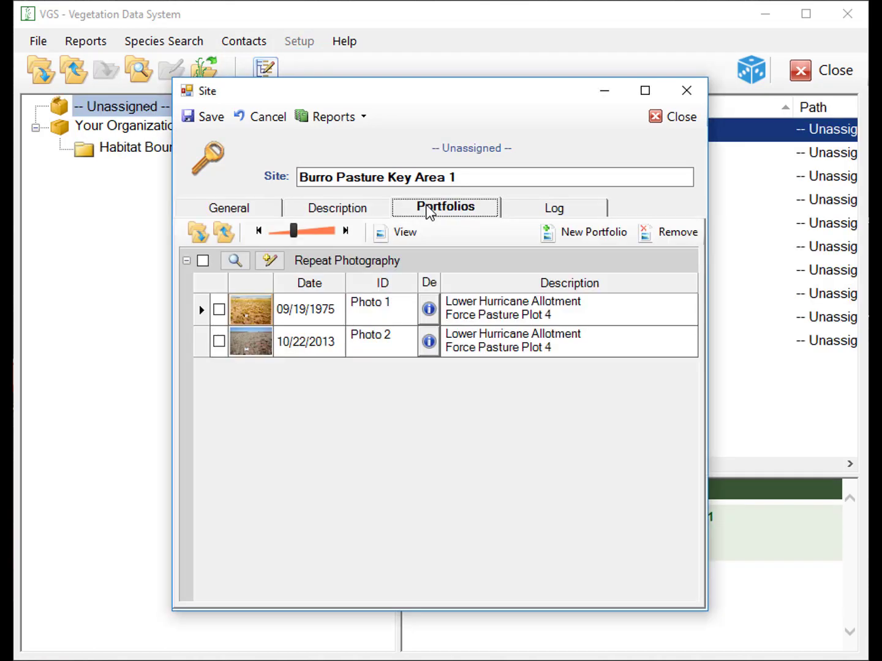
click(308, 341)
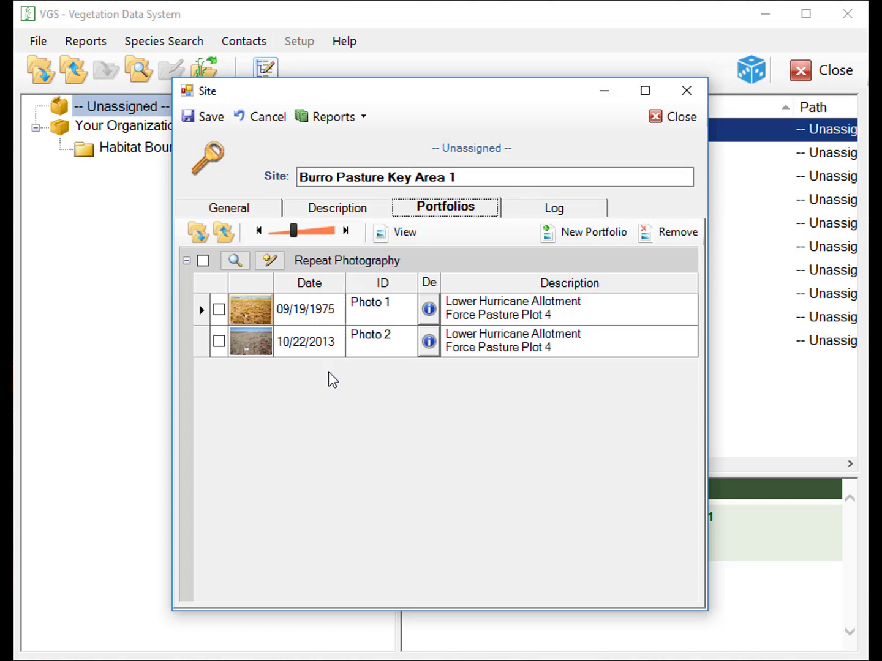
click(395, 233)
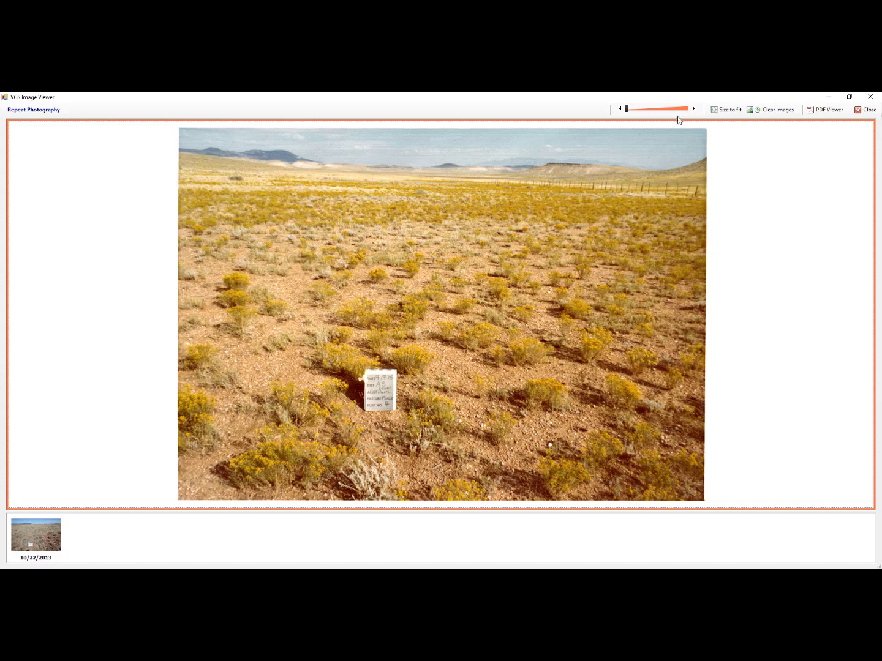
- Compare the 1975 and 2013 photos side by side, then close the image viewer
drag(623, 108, 630, 108)
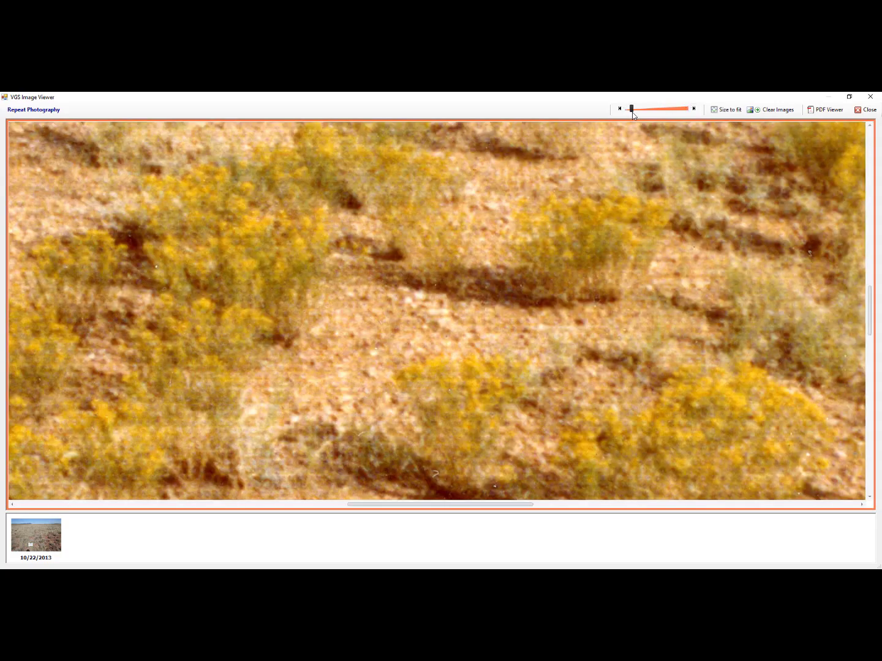
drag(631, 108, 622, 108)
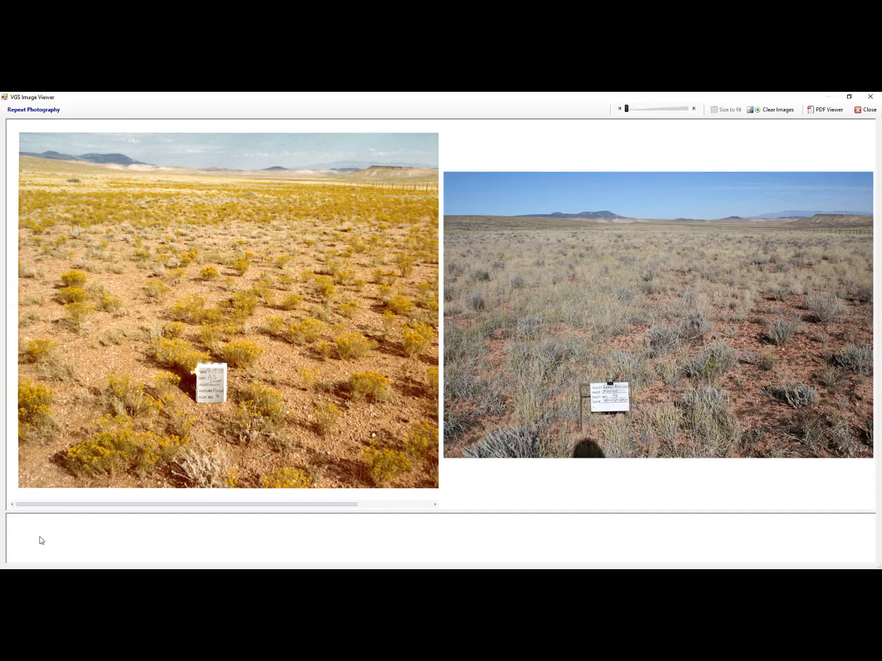
click(870, 110)
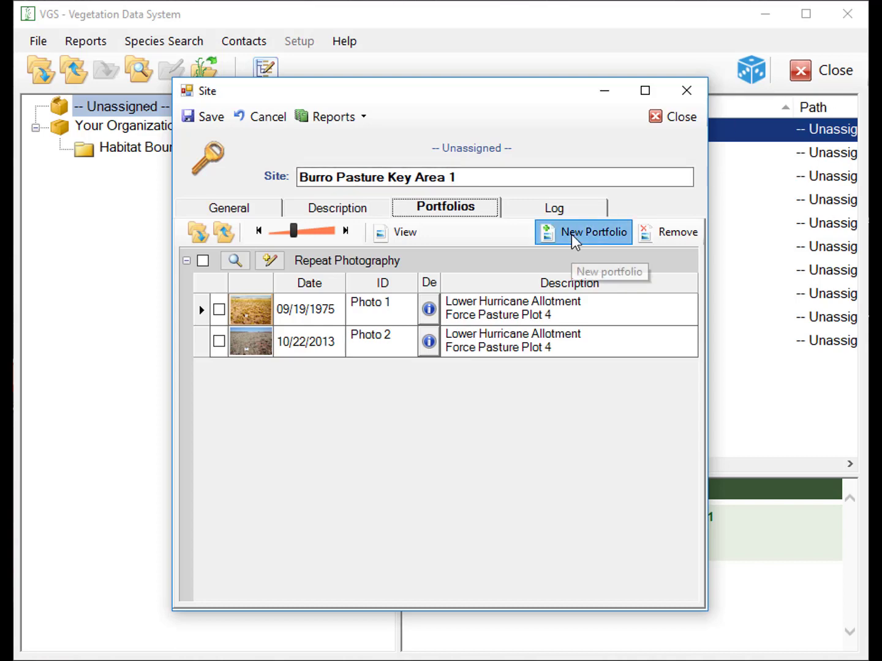
- Create a new portfolio holding Transect Layout.pdf, referencing its current location
click(593, 233)
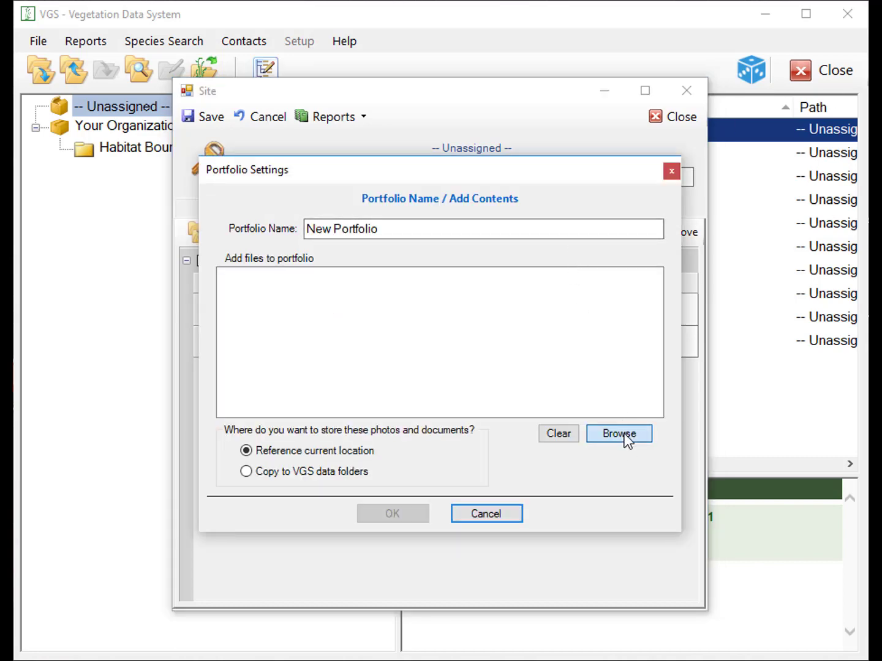
click(618, 434)
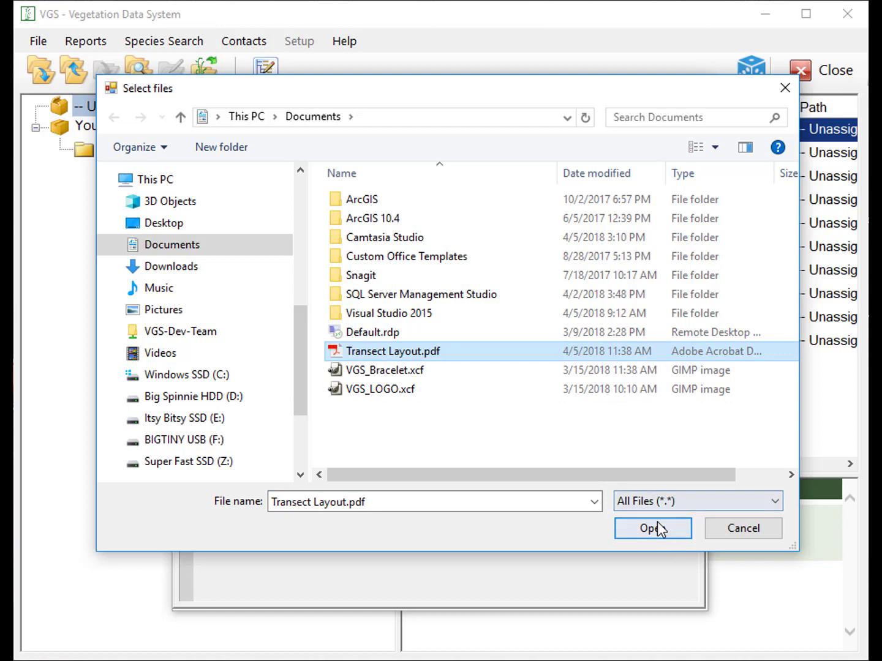
click(652, 529)
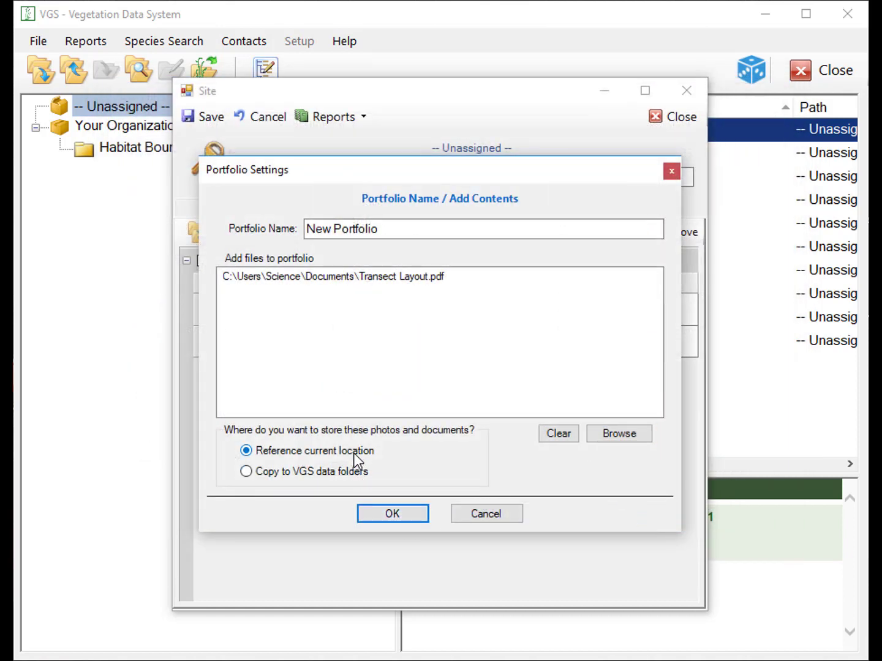
click(245, 471)
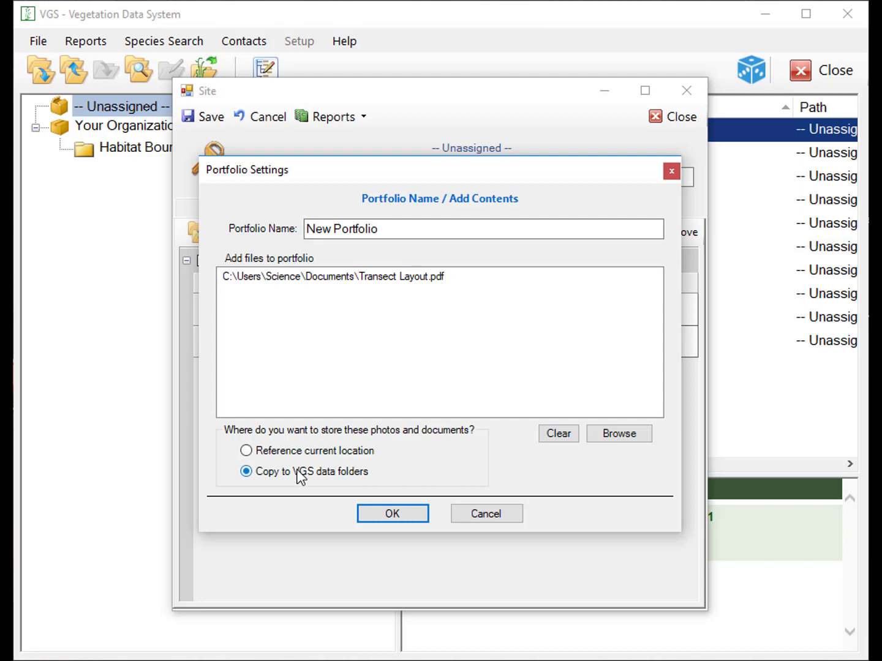
click(245, 450)
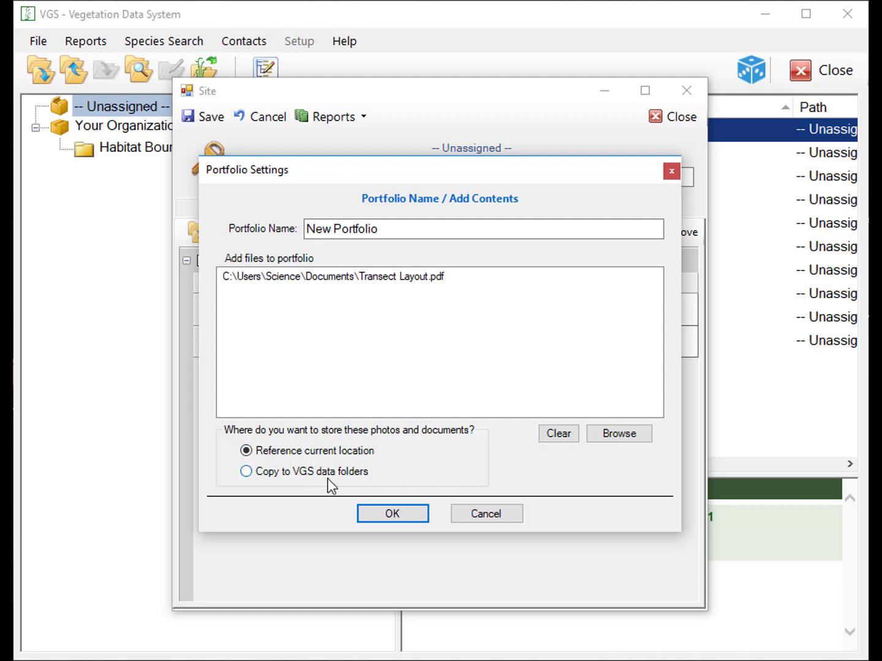
click(392, 513)
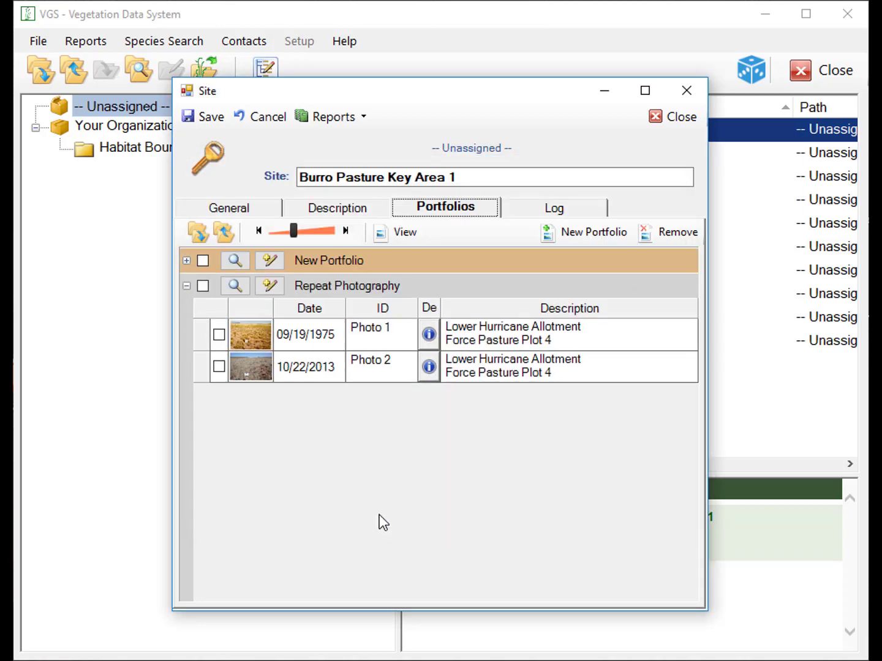
- Check Transect Layout.pdf's file details in New Portfolio, then show the site's event log
click(187, 261)
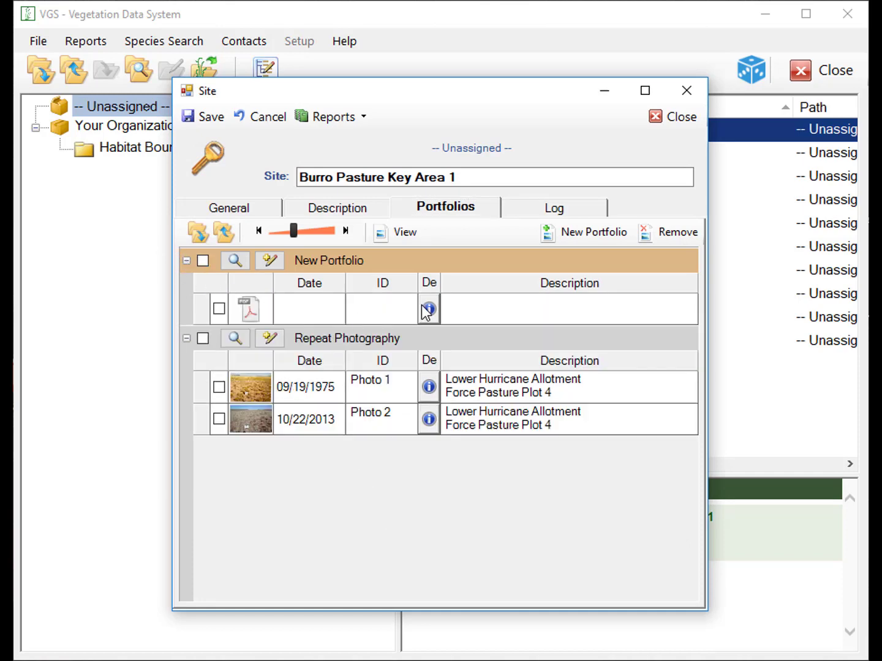
click(428, 309)
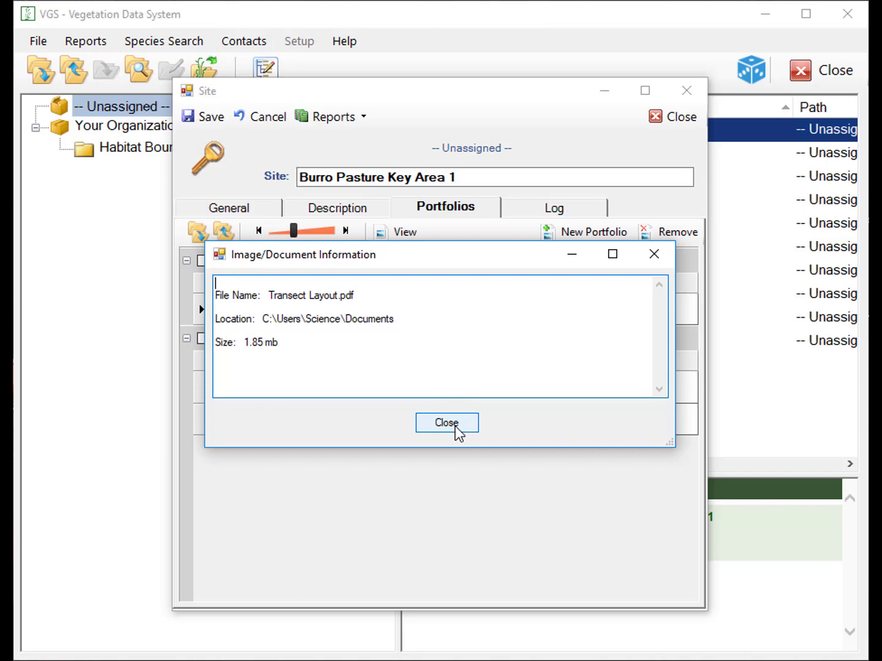
click(446, 423)
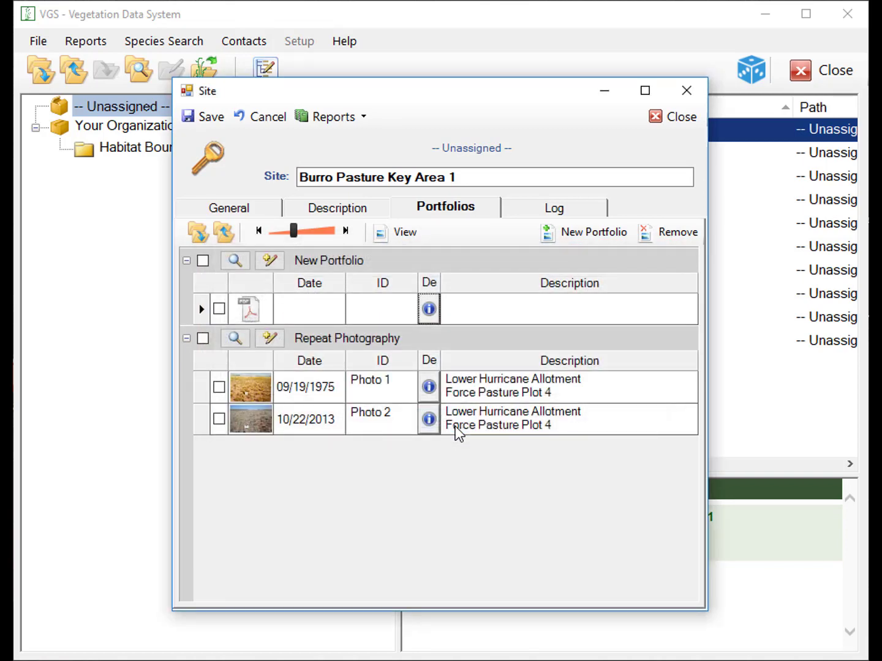
click(554, 209)
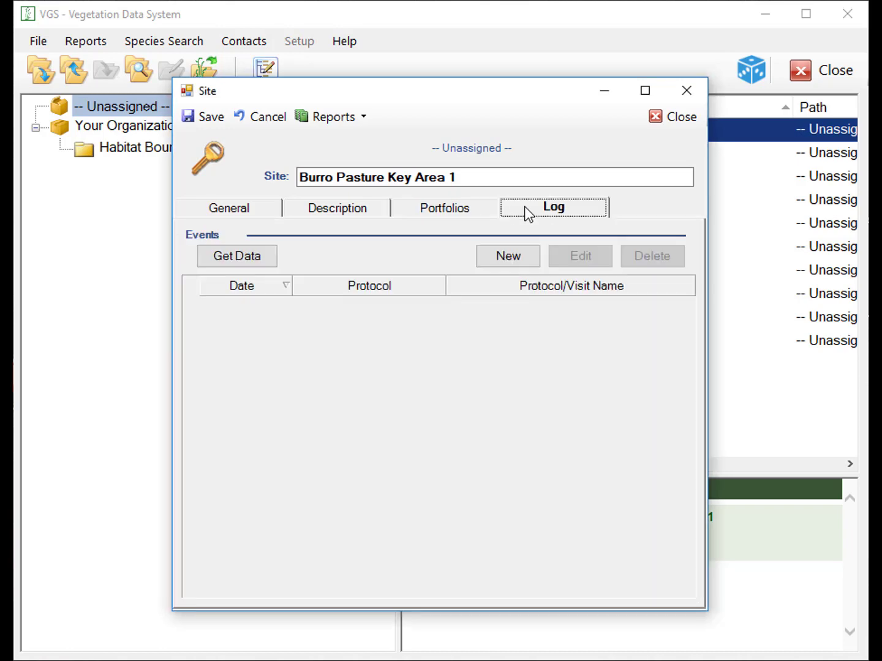